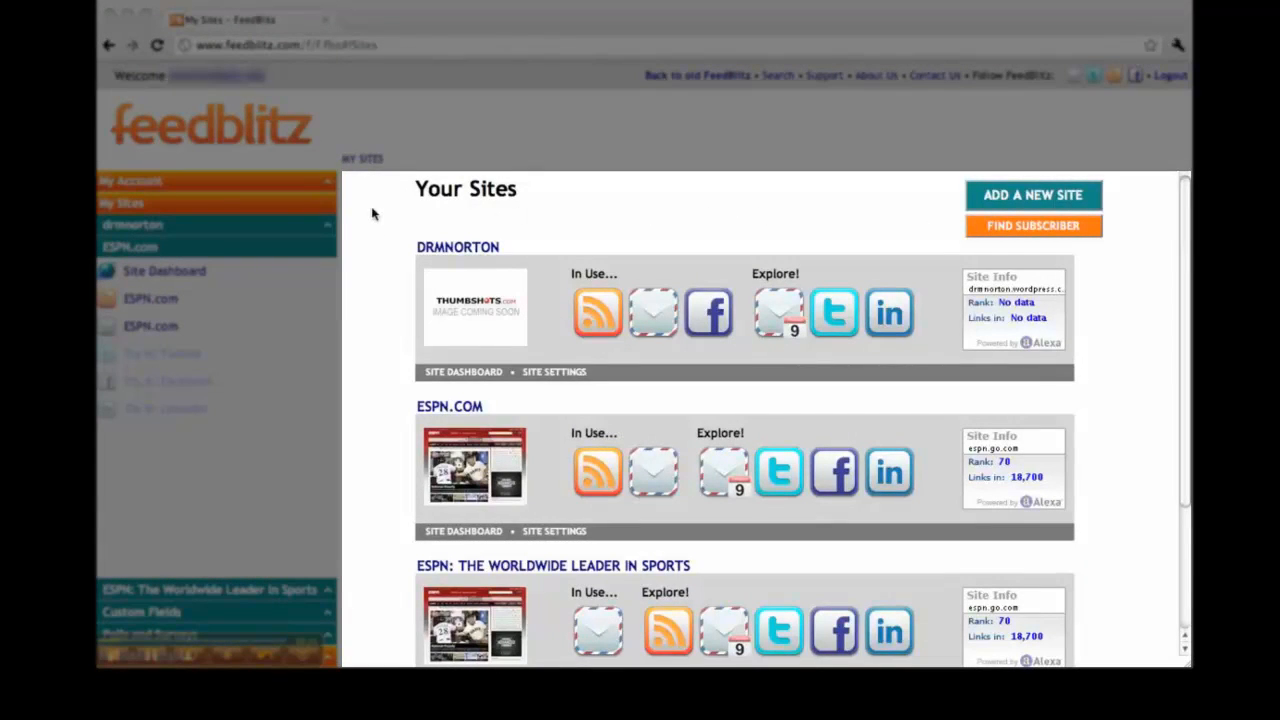
mouse_move(380, 608)
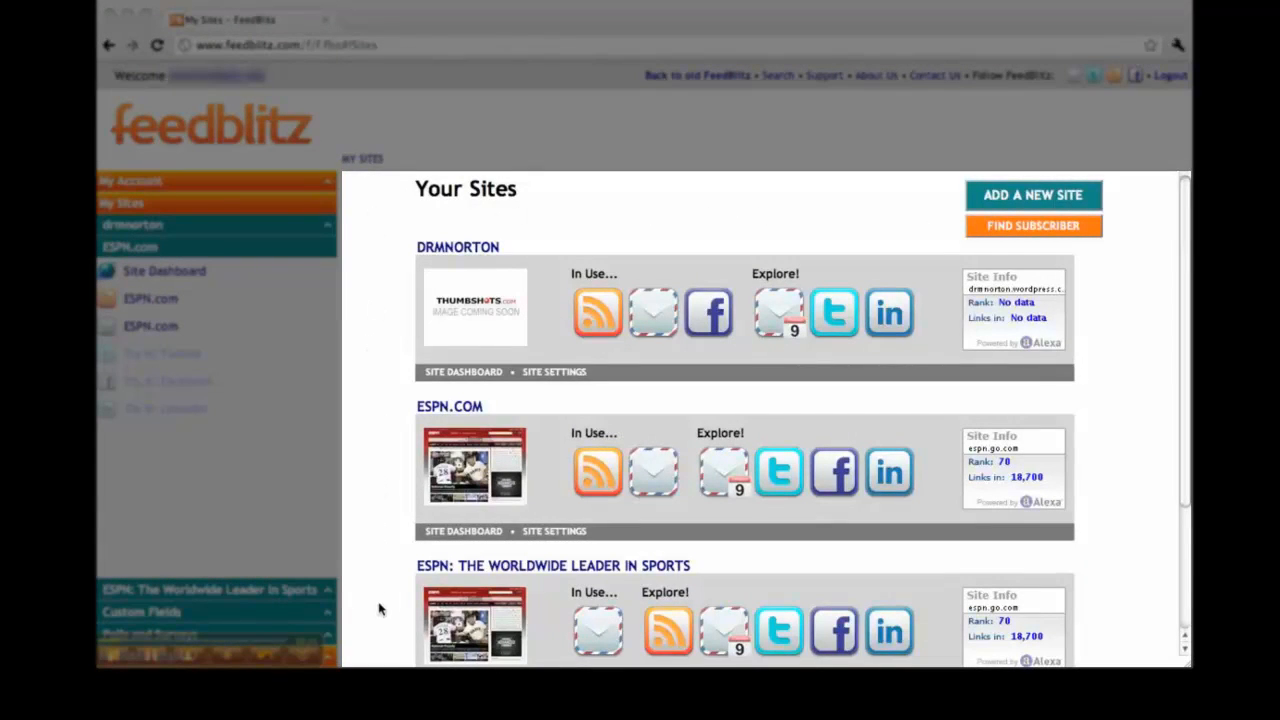
mouse_move(828, 638)
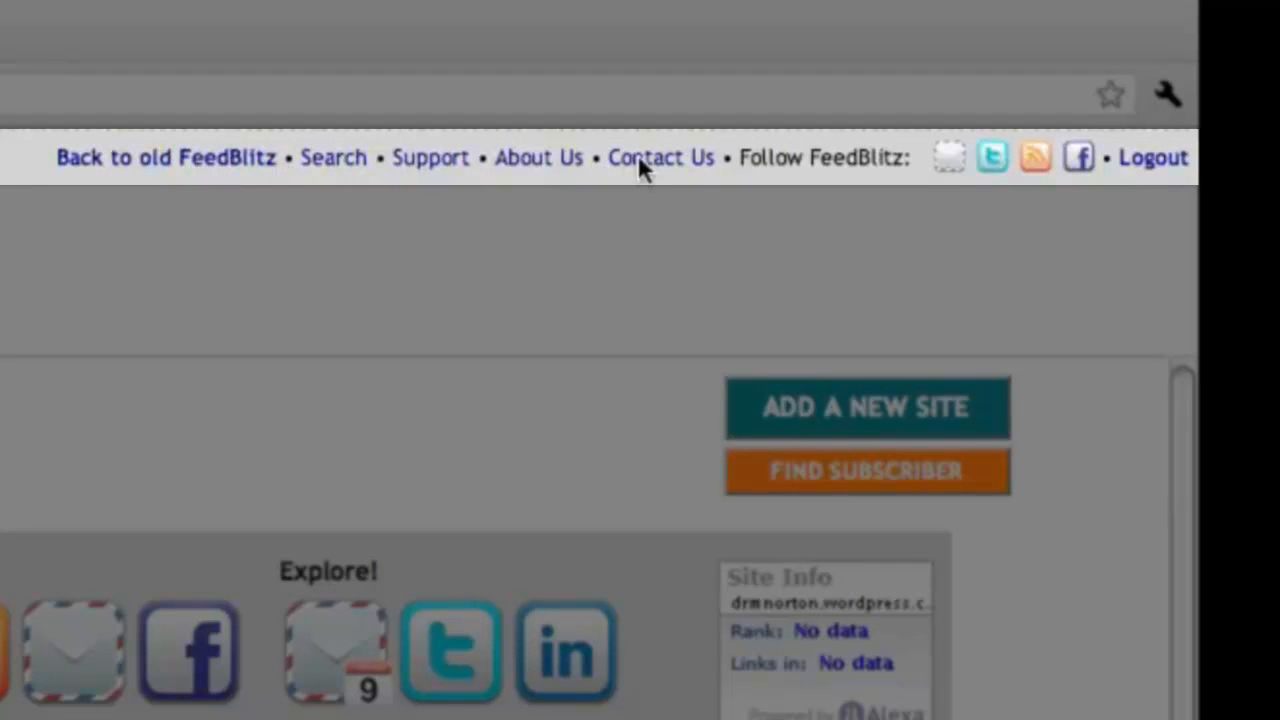
mouse_move(896, 170)
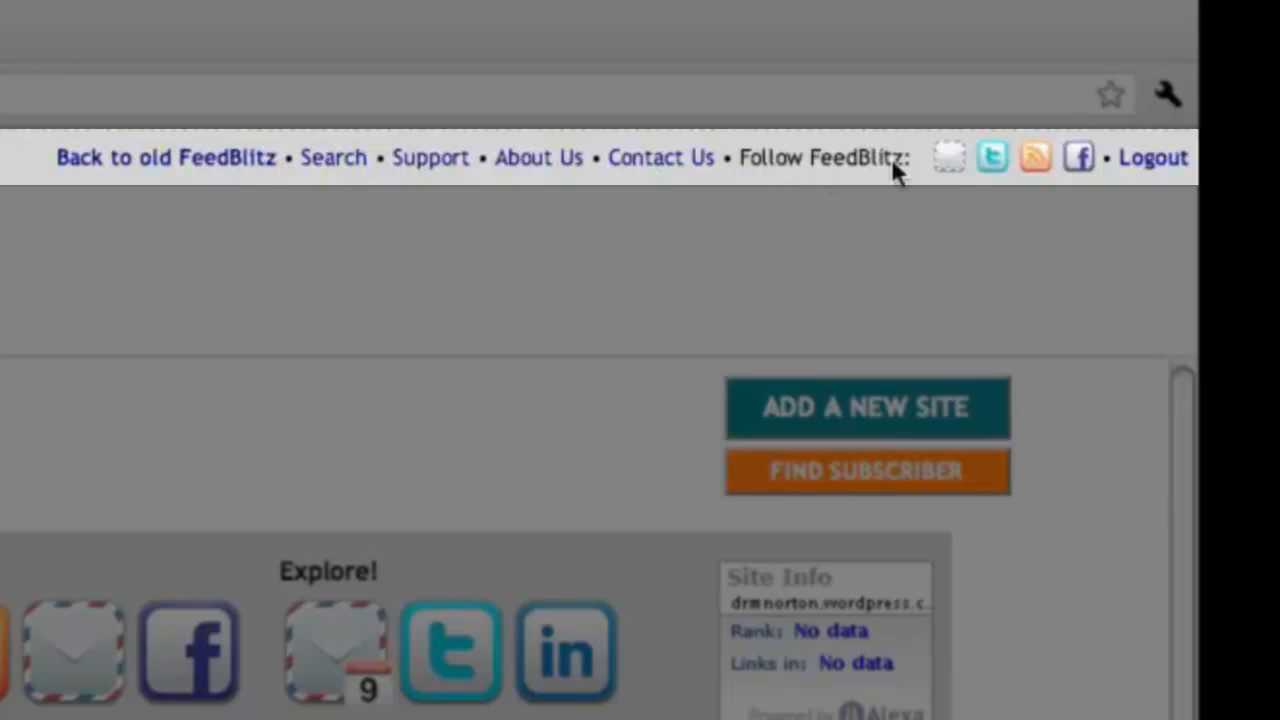
mouse_move(1078, 158)
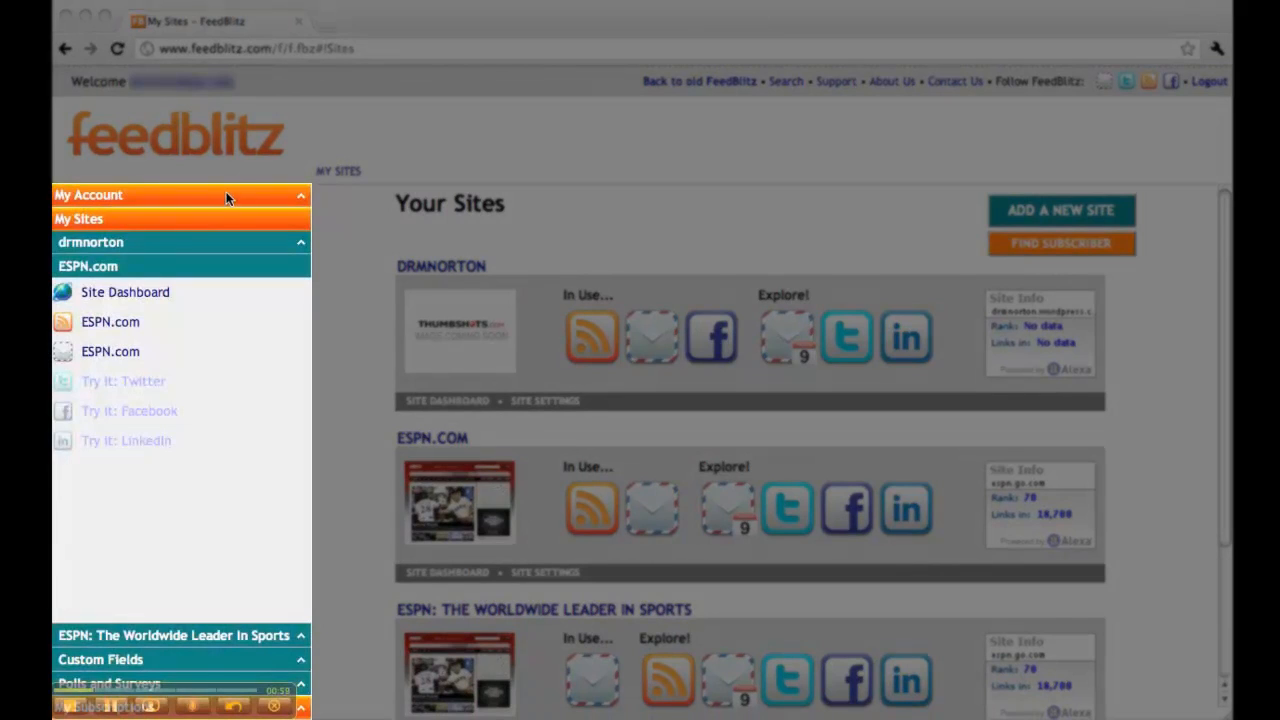
- Expand My Account and Profile in the navigation and load the My Account welcome page
left_click(88, 196)
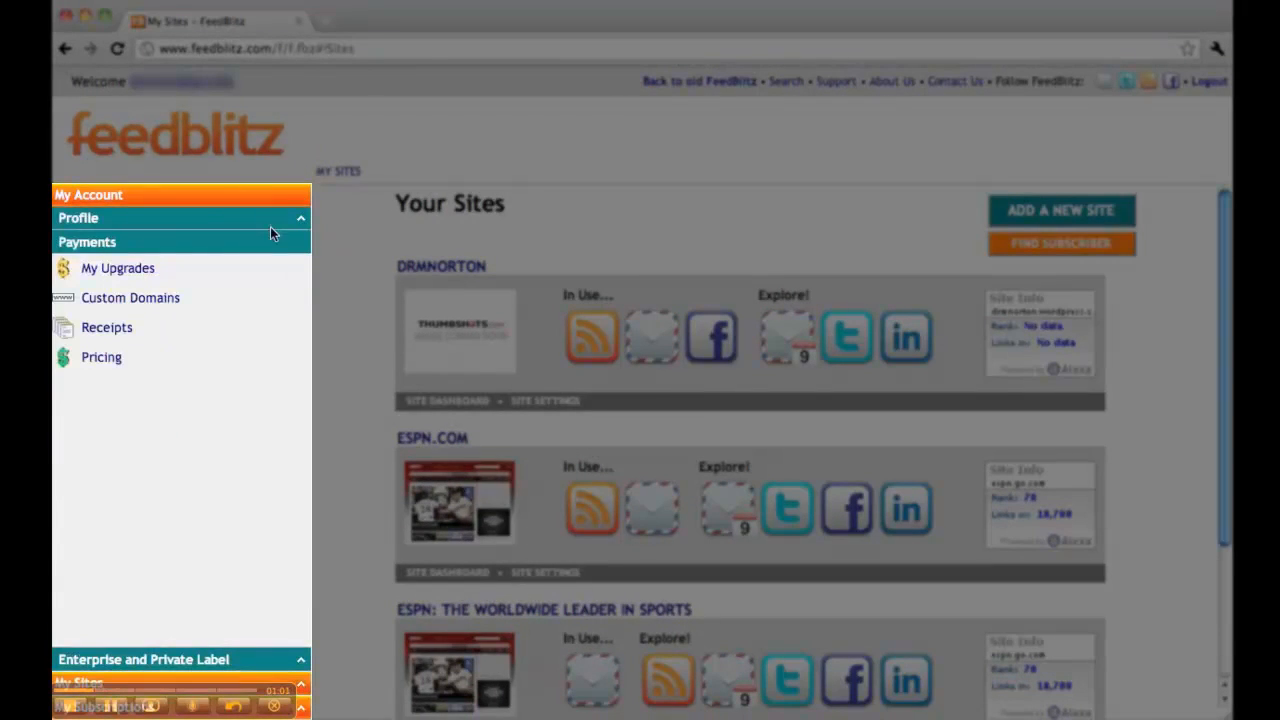
left_click(78, 218)
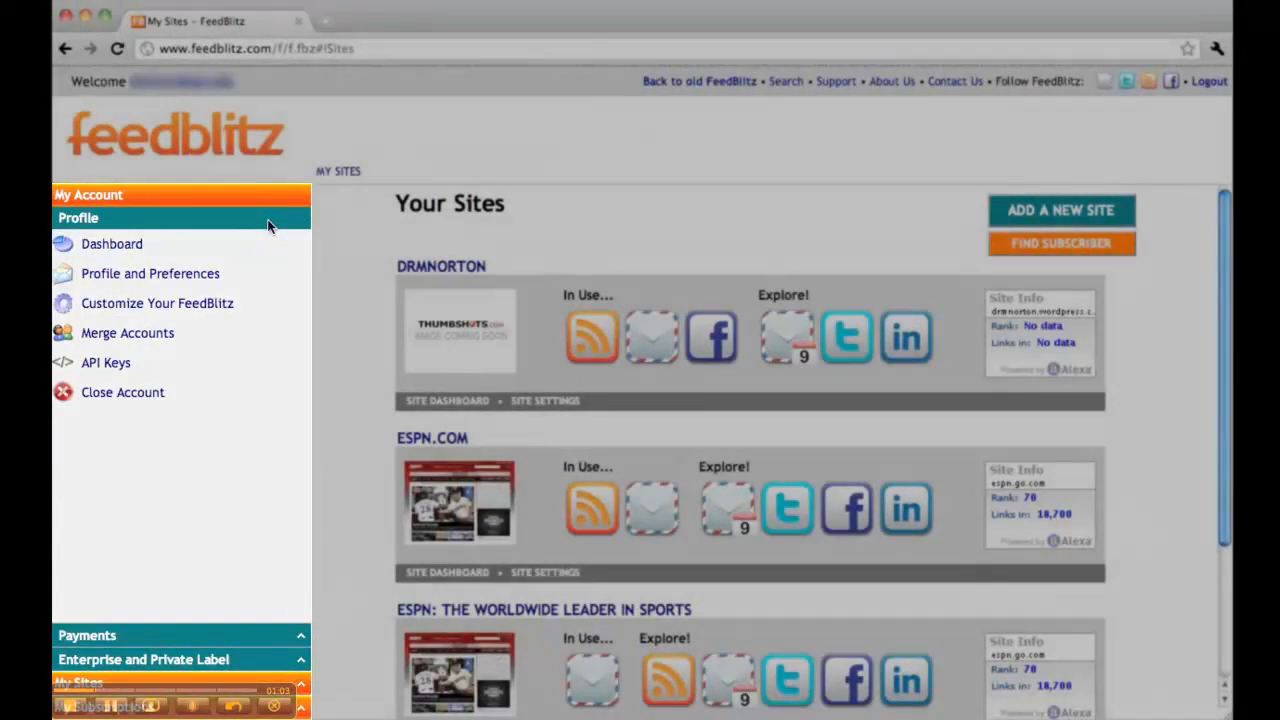
left_click(88, 196)
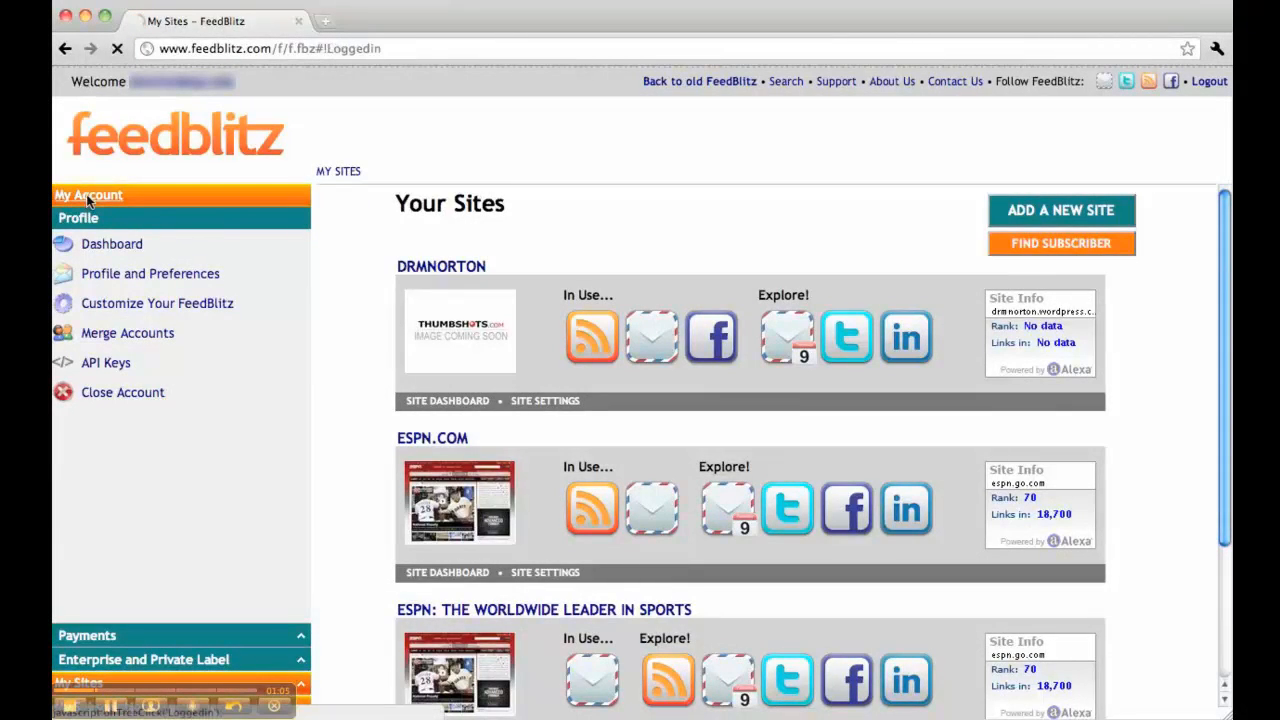
left_click(88, 194)
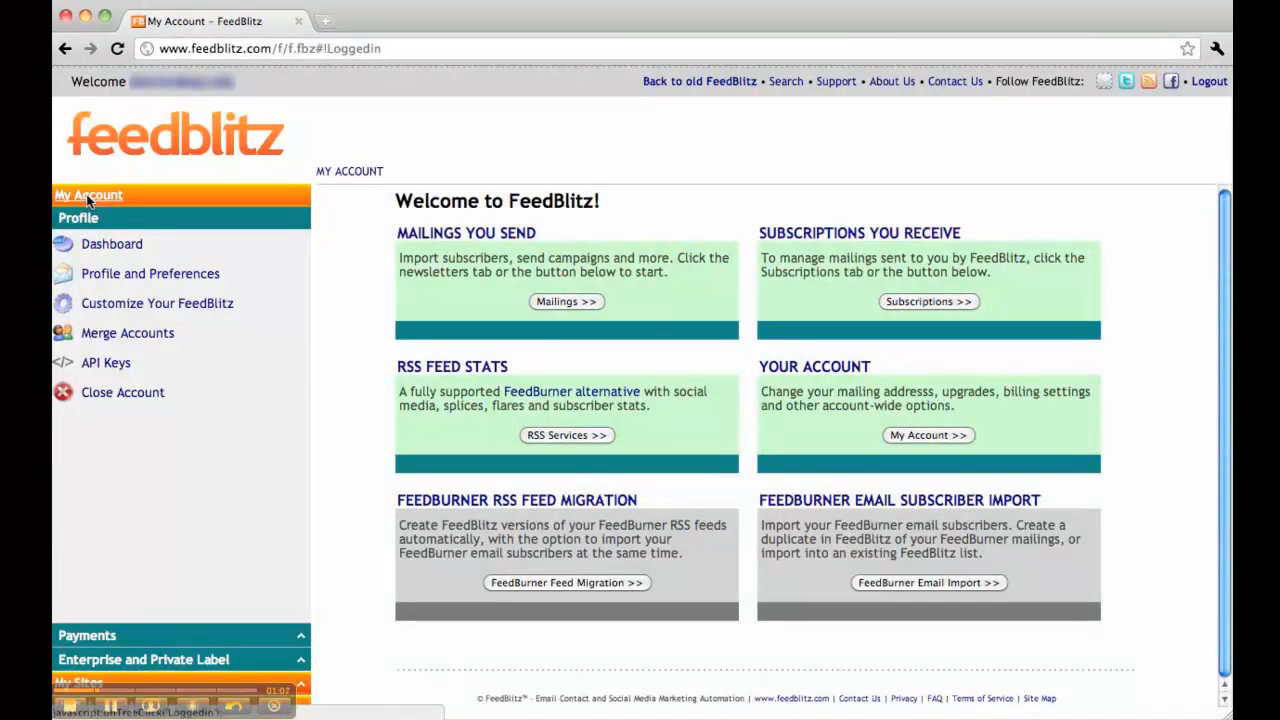
mouse_move(284, 190)
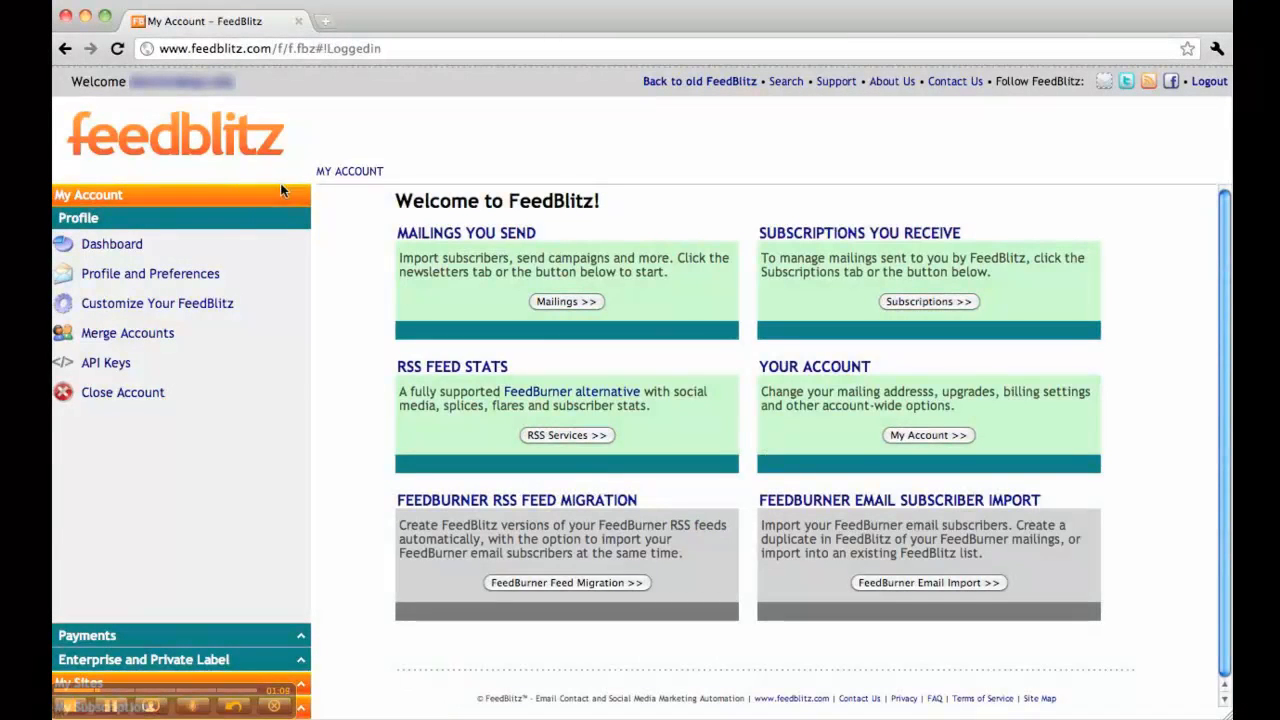
mouse_move(268, 632)
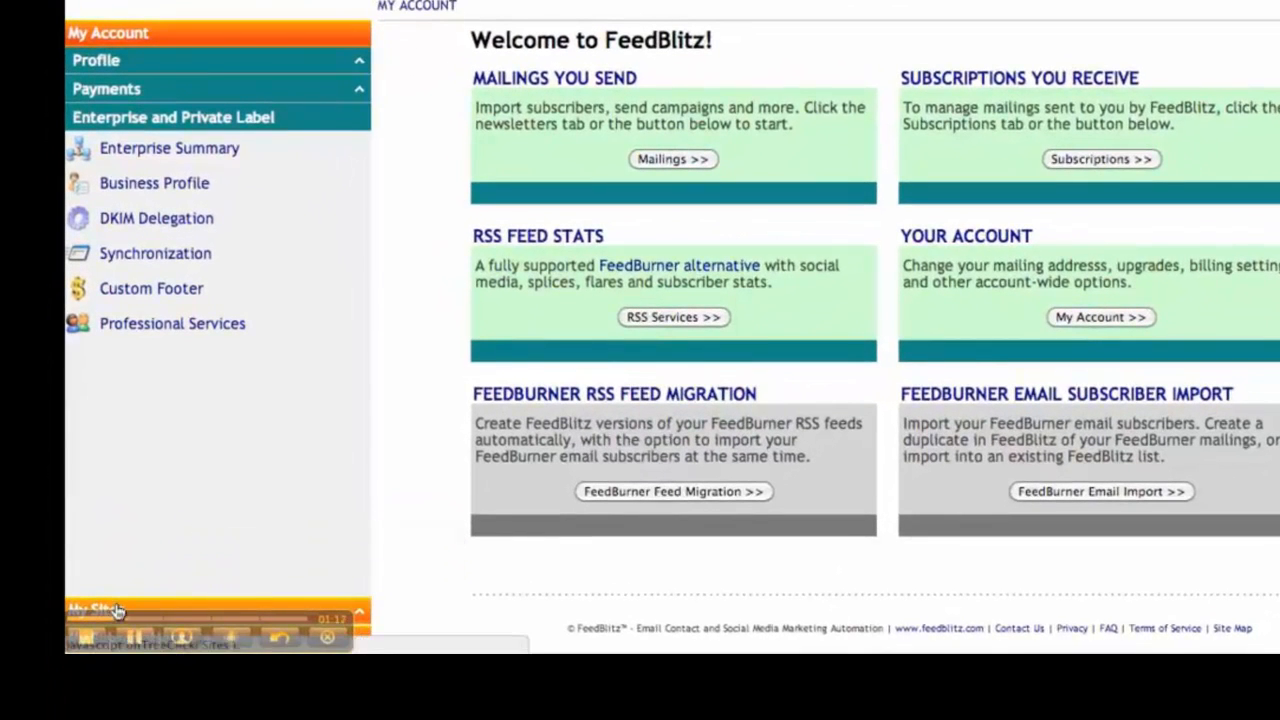
mouse_move(96, 610)
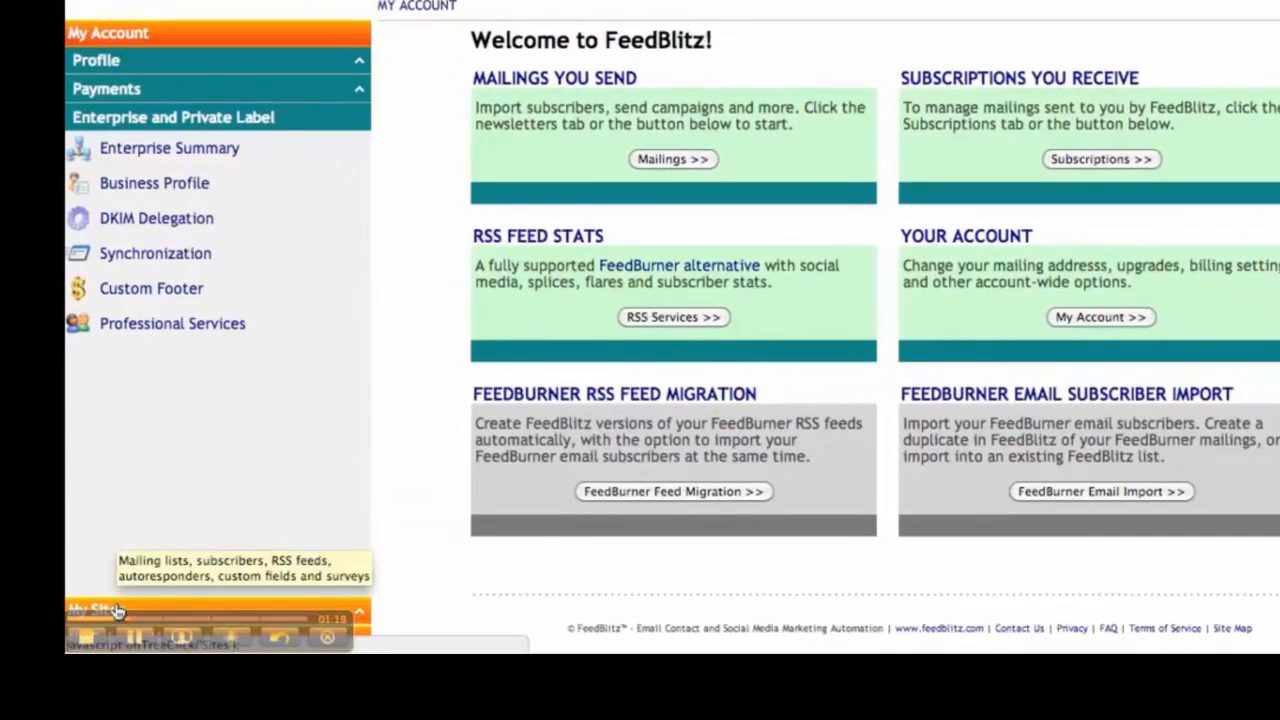
- Return to the Your Sites list showing each site's in-use services and Explore options
left_click(100, 610)
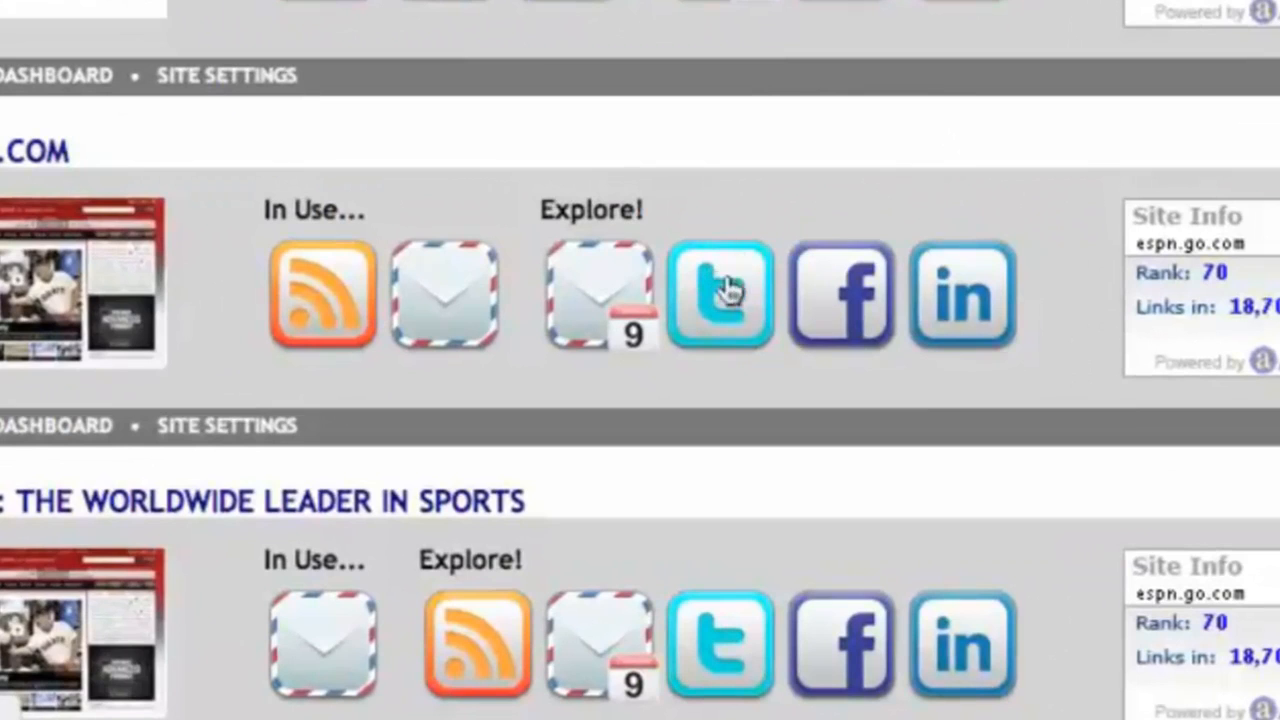
mouse_move(444, 296)
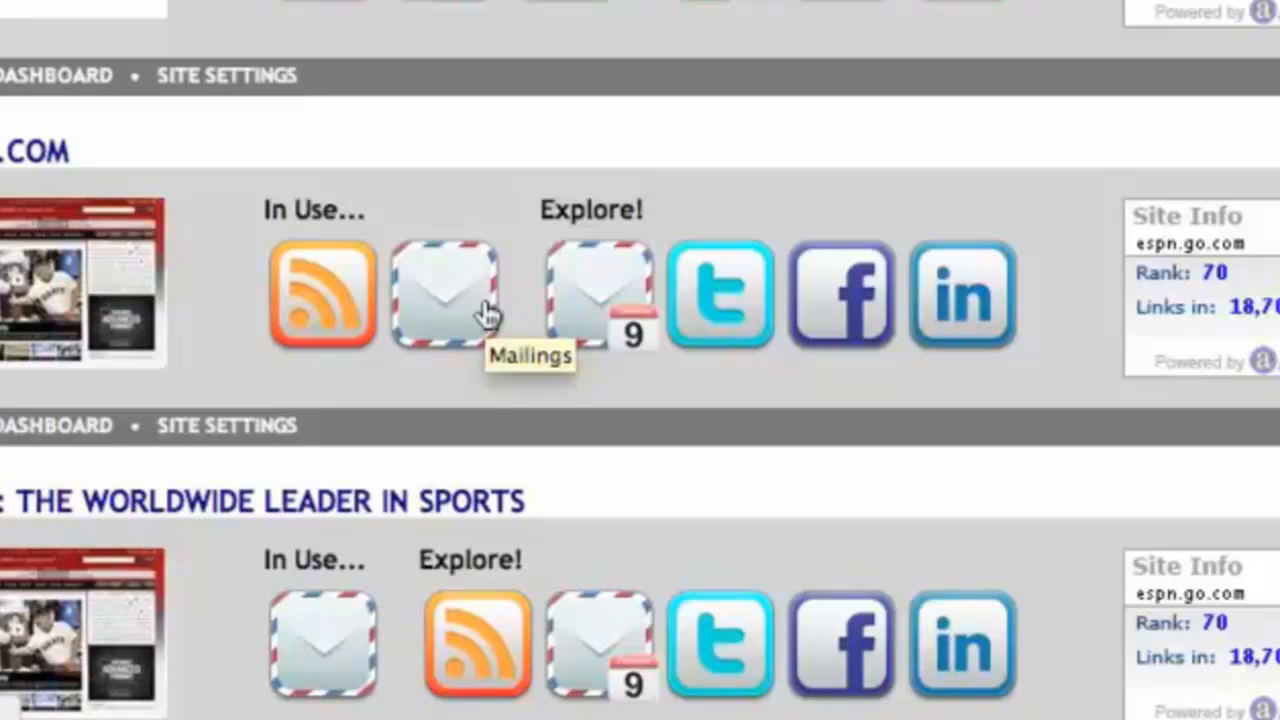
scroll("down", 3)
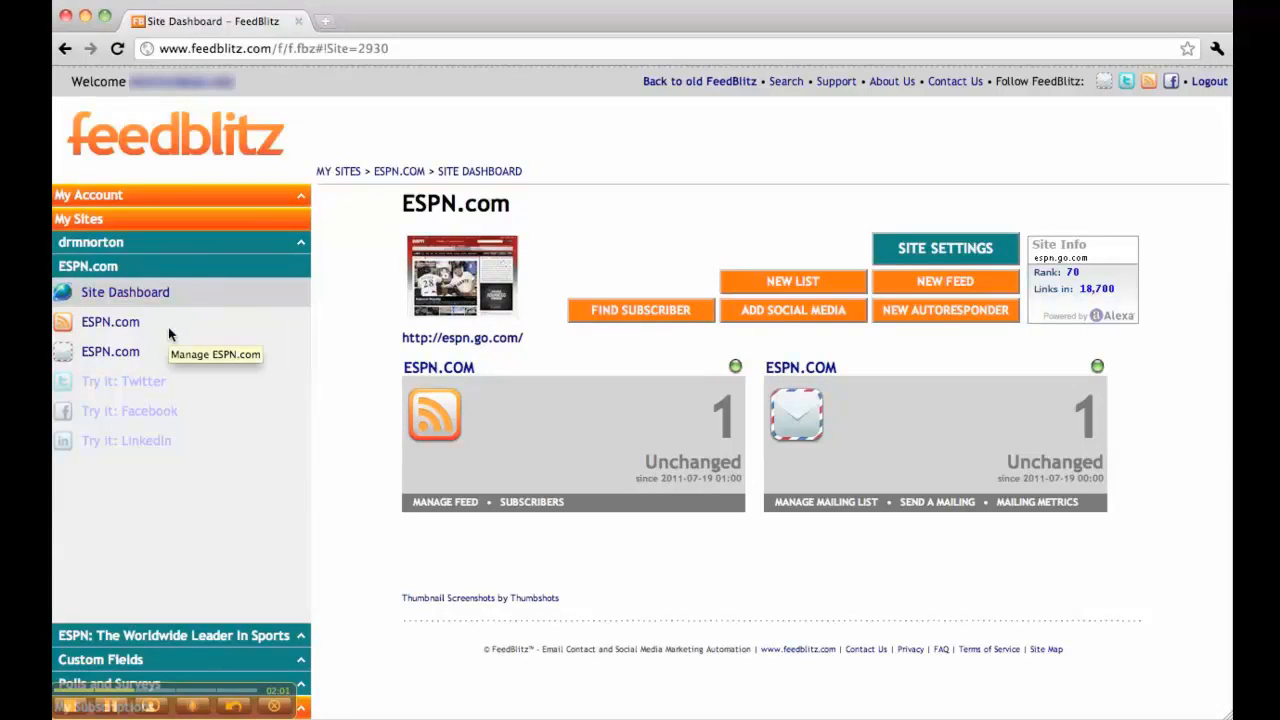
mouse_move(884, 248)
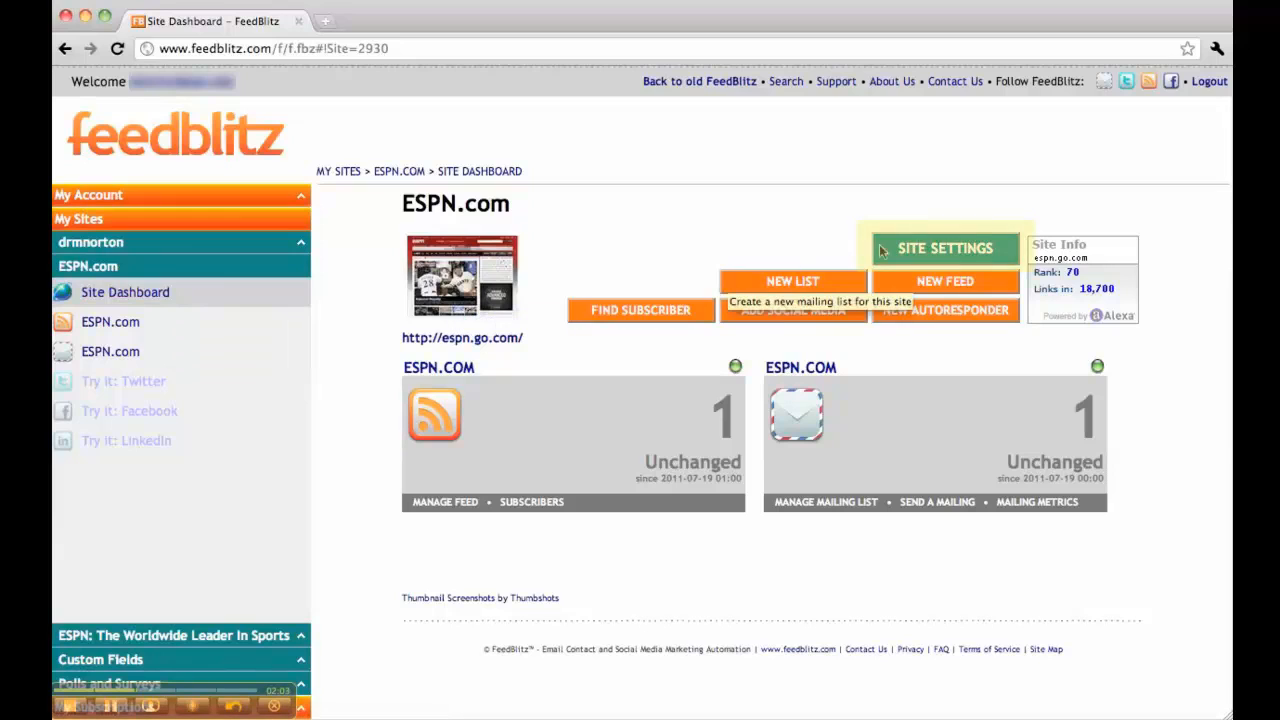
mouse_move(944, 248)
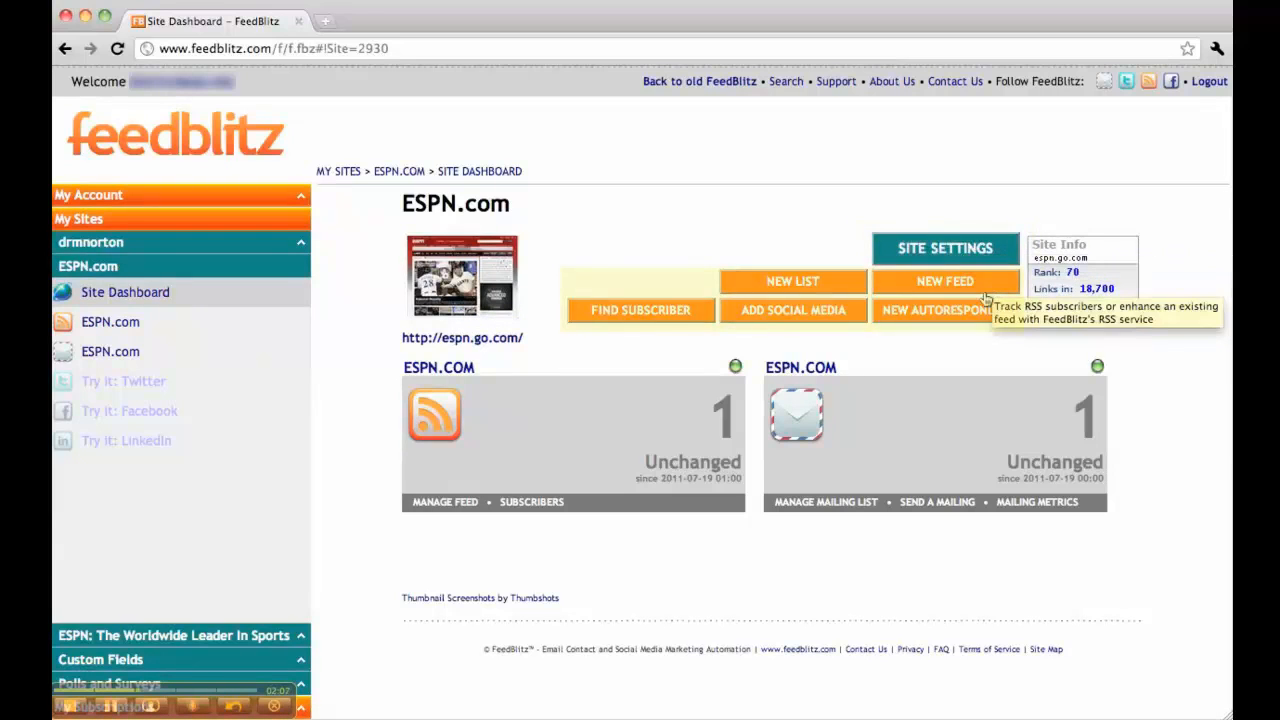
mouse_move(950, 420)
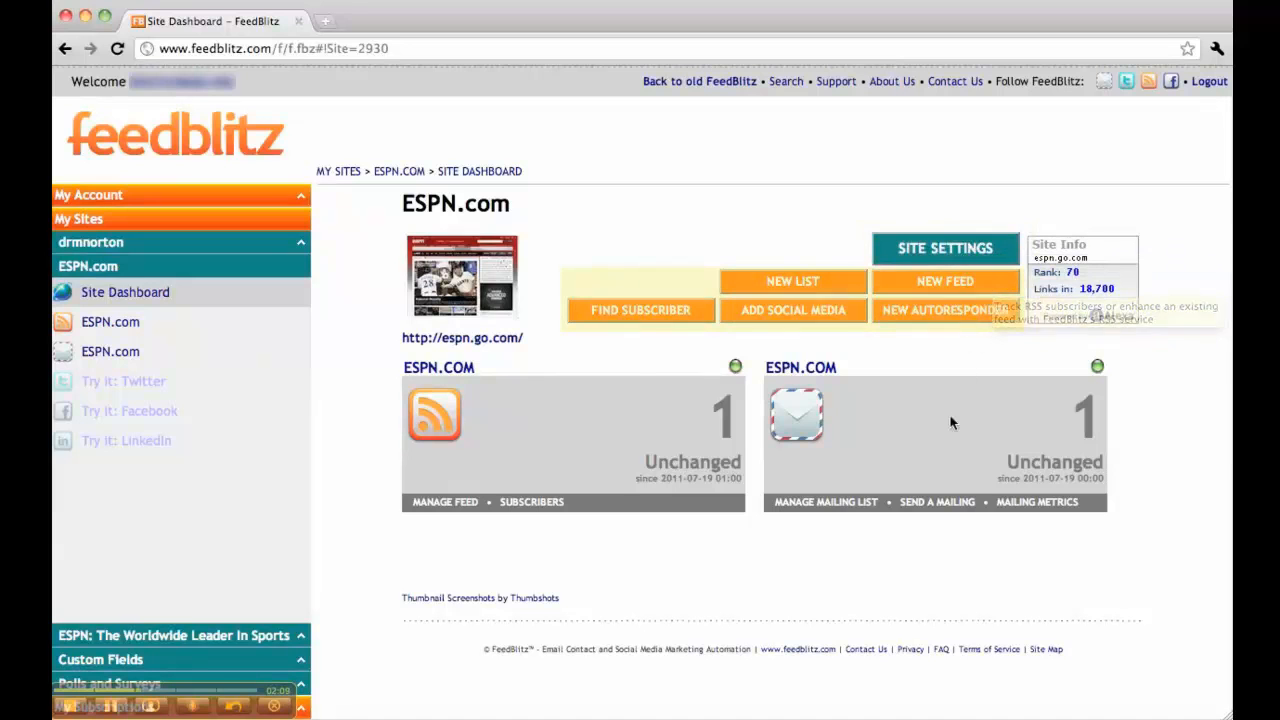
mouse_move(938, 468)
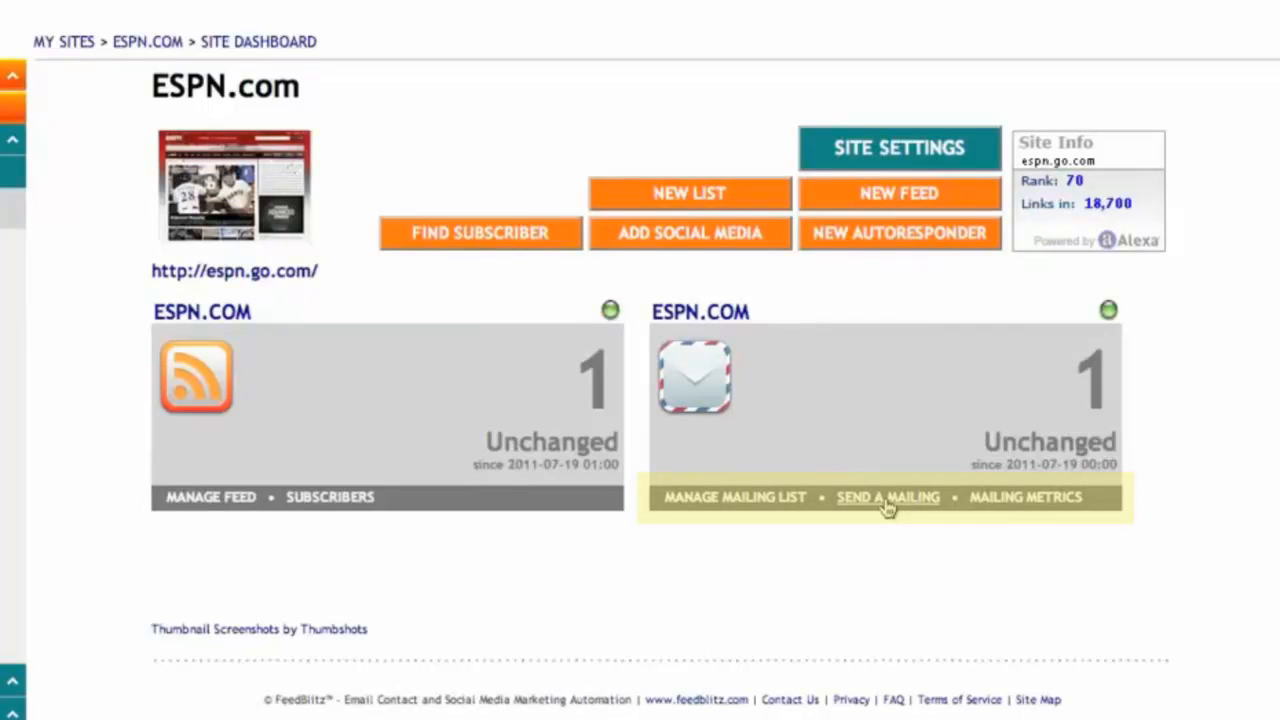
mouse_move(856, 402)
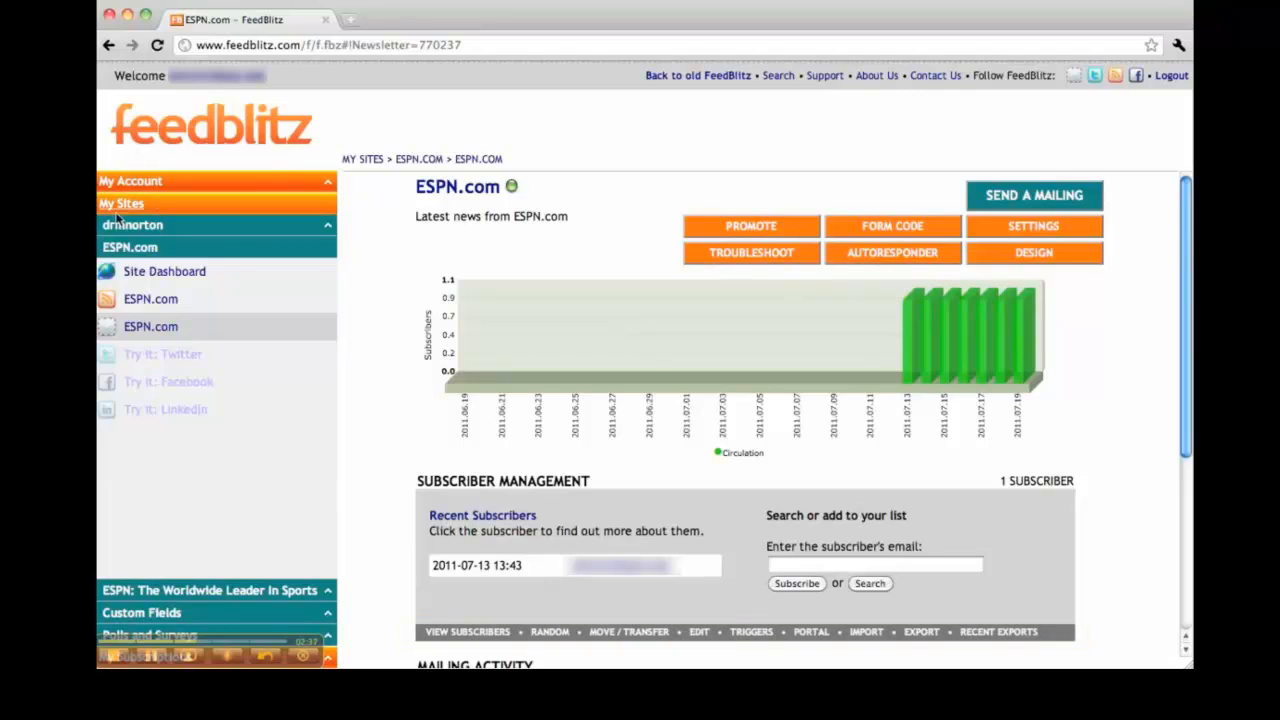
mouse_move(284, 302)
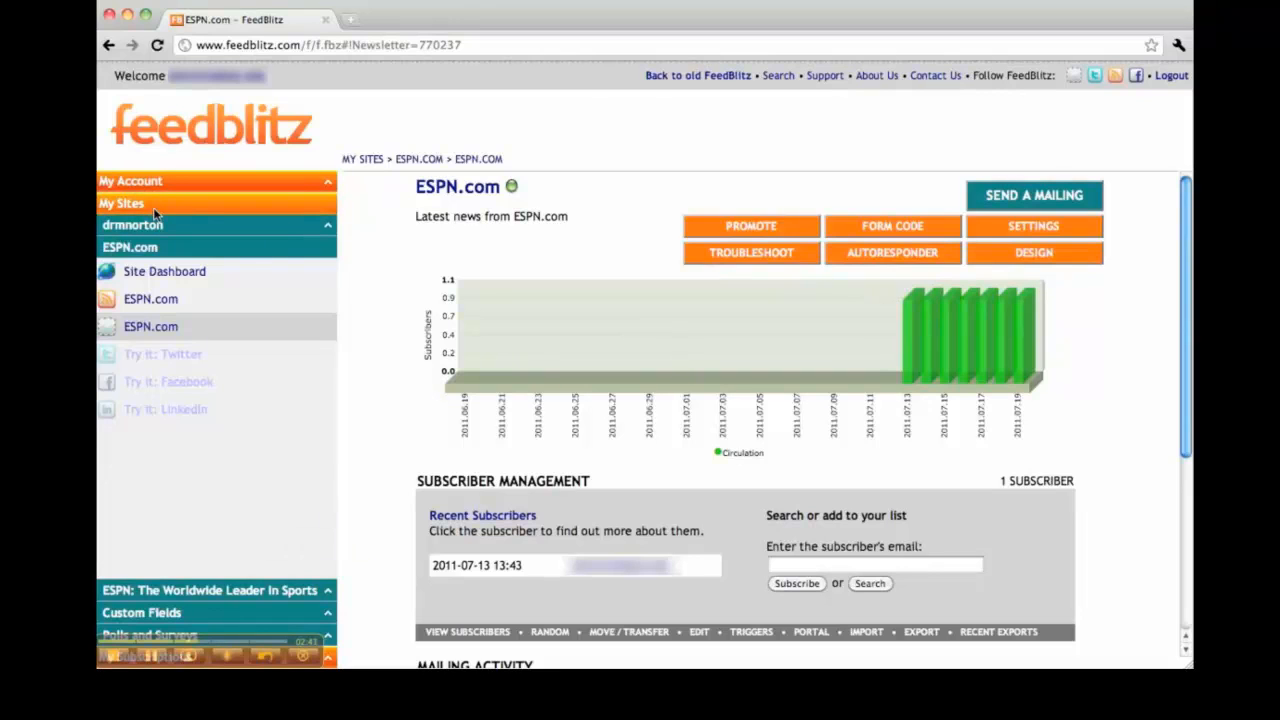
mouse_move(168, 204)
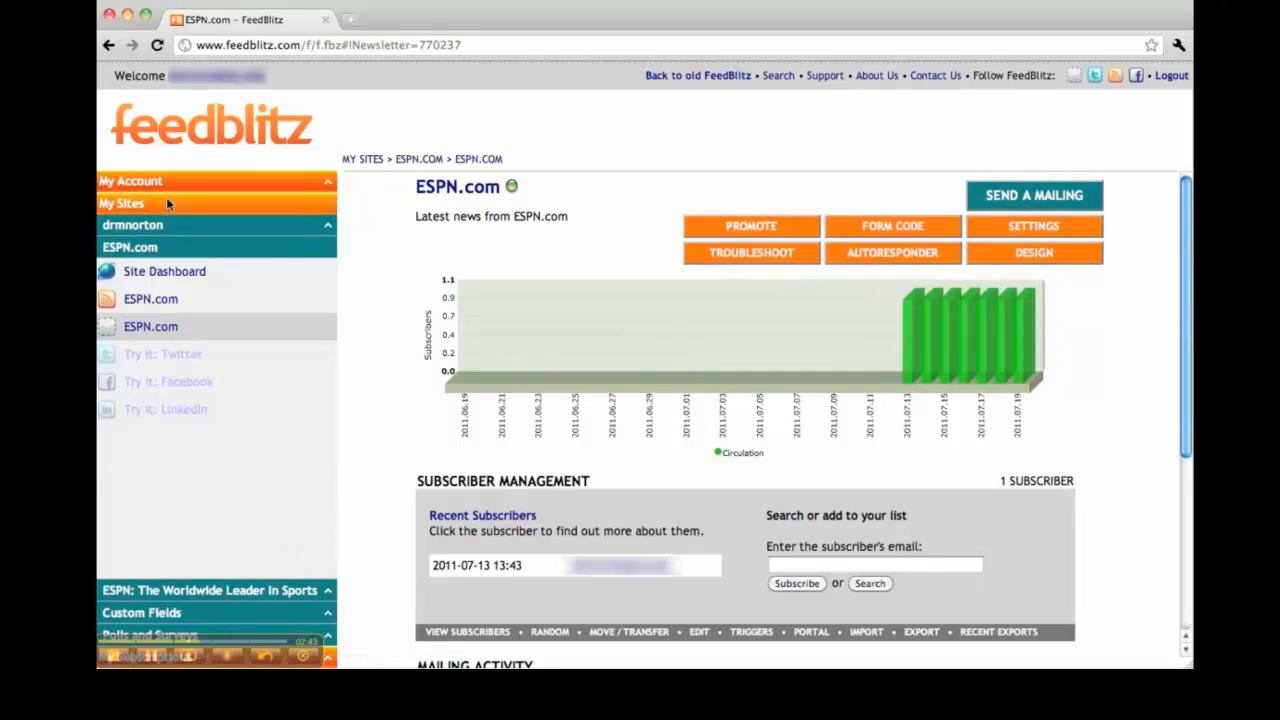
- Go back from the ESPN.com mailing page to the Your Sites list
left_click(120, 204)
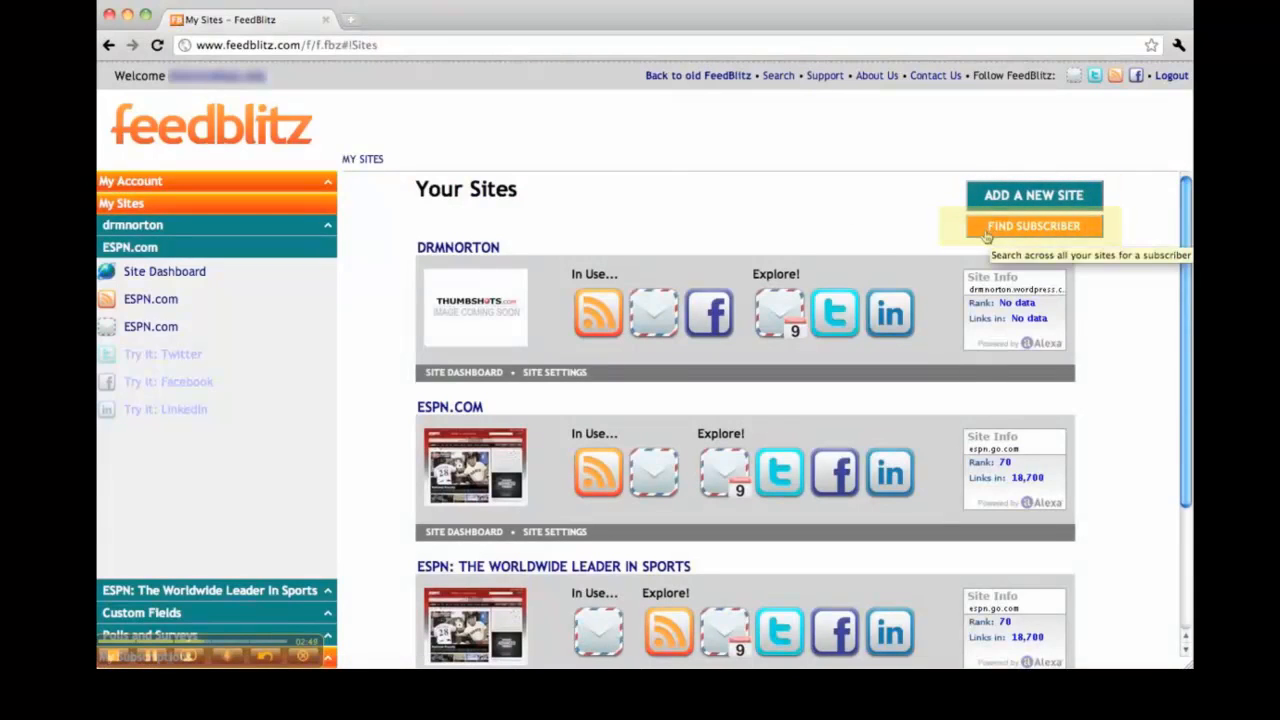
mouse_move(780, 232)
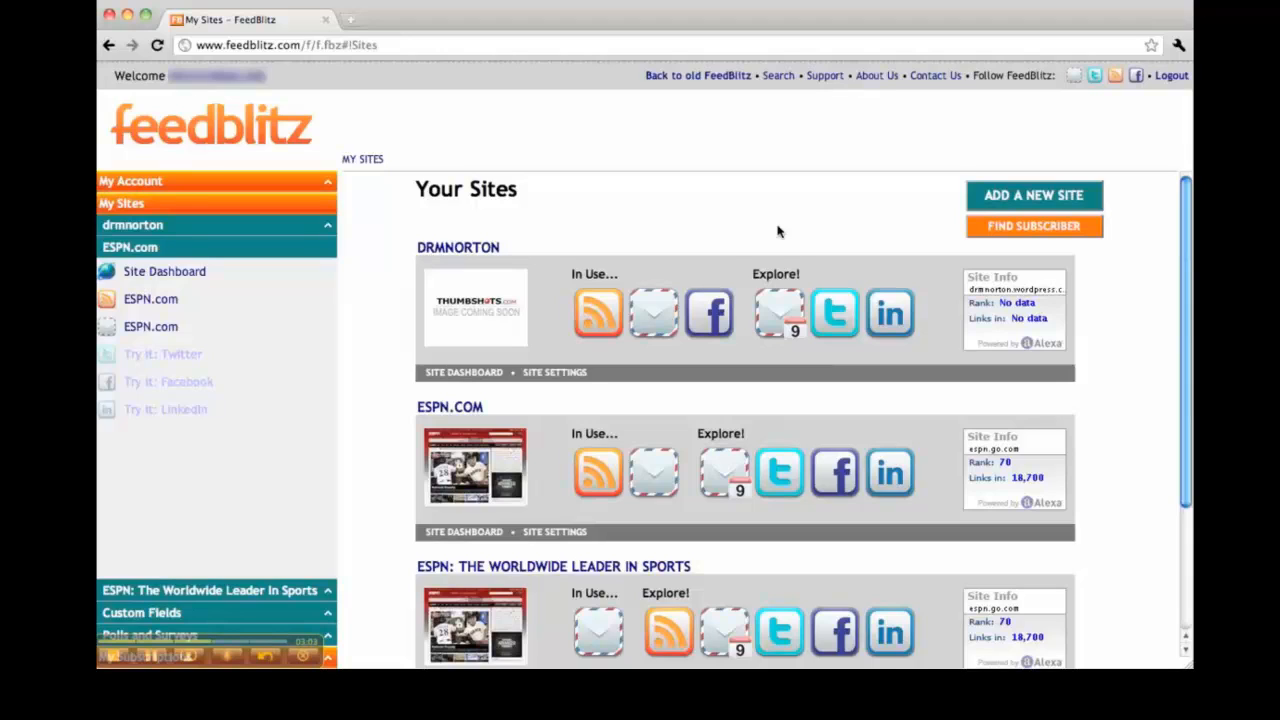
mouse_move(338, 540)
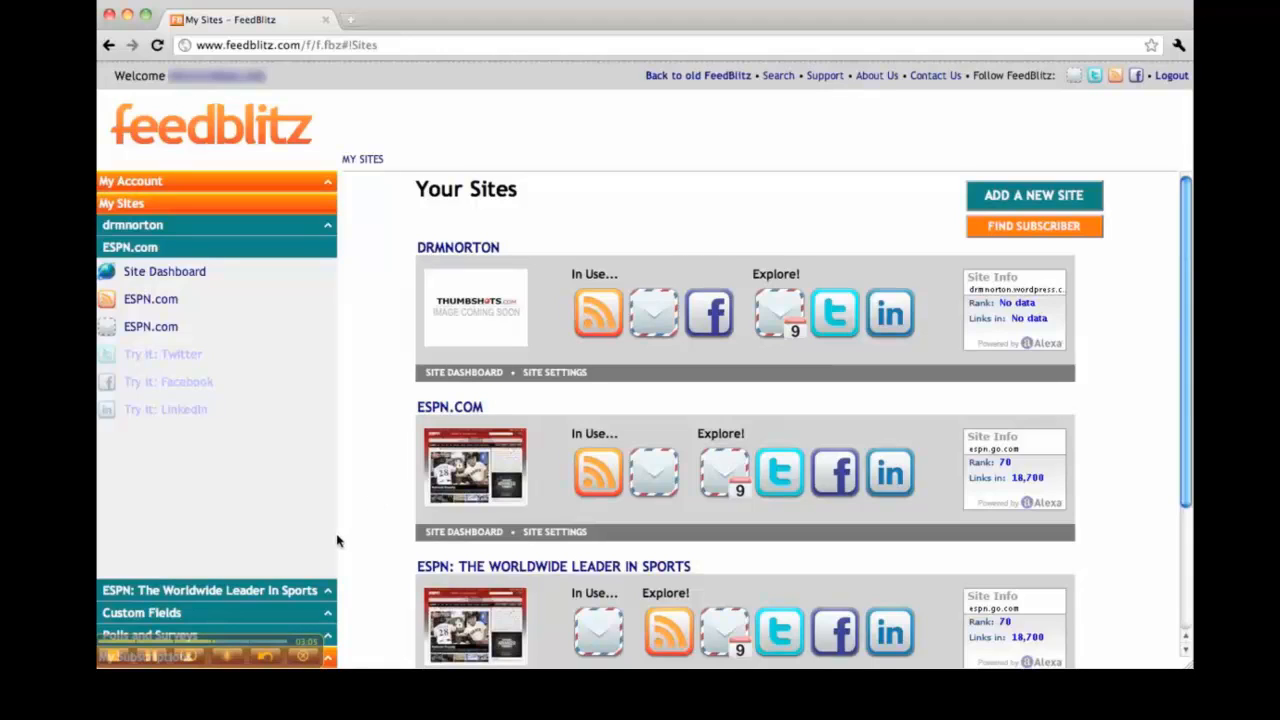
mouse_move(310, 572)
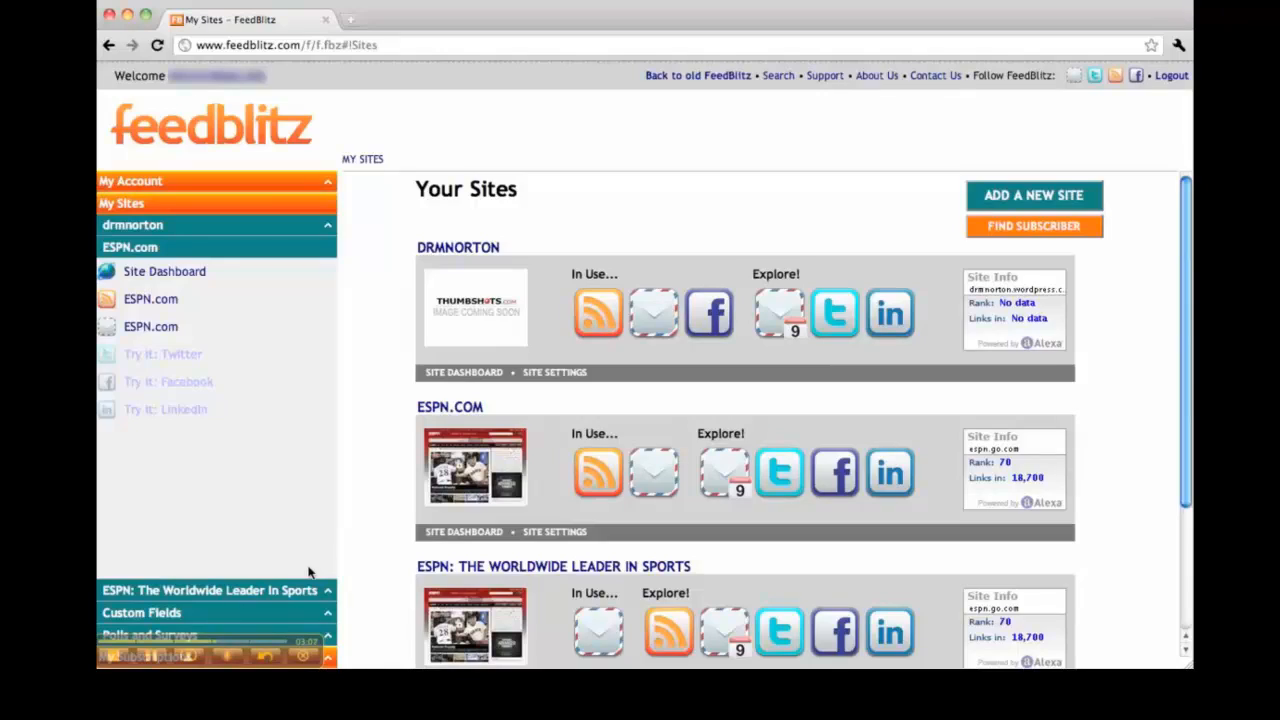